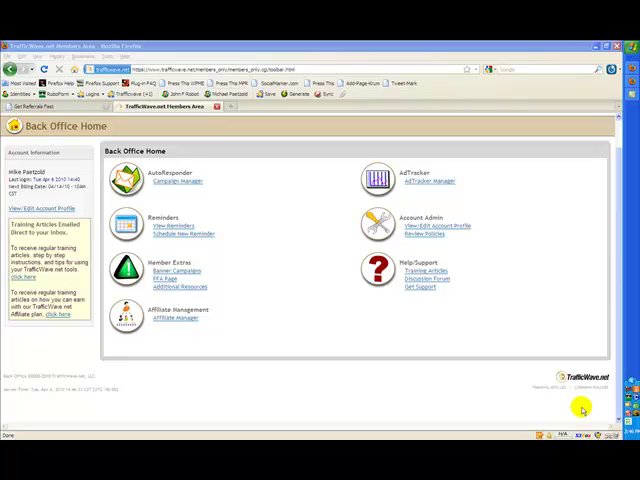
mouse_move(514, 376)
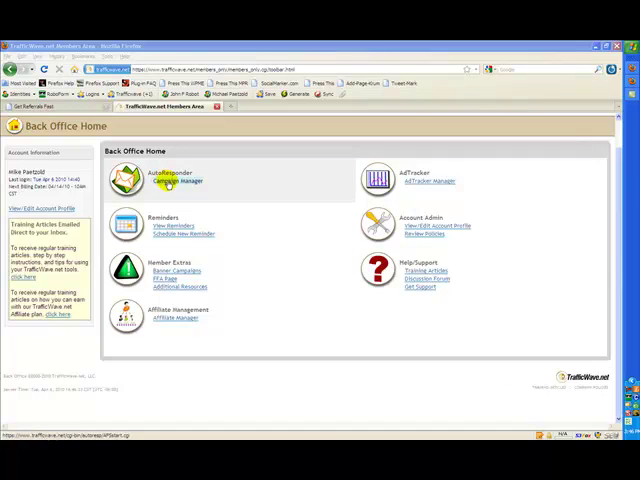
- Open Campaign Manager under AutoResponder from the Back Office home
click(177, 181)
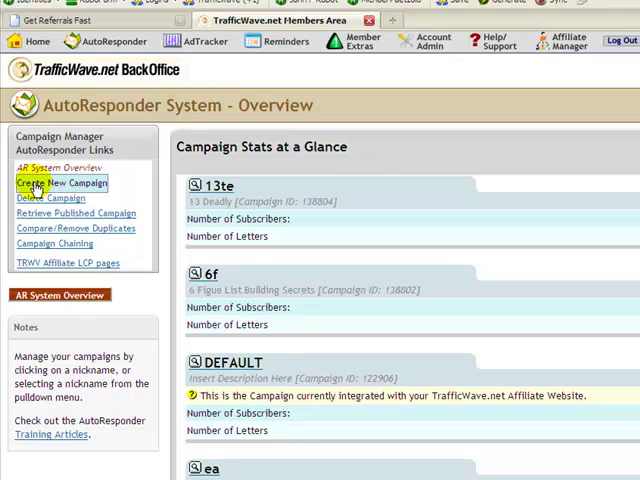
- Create campaign 'cc' with description 'Commission Confessions' and submit it
click(59, 183)
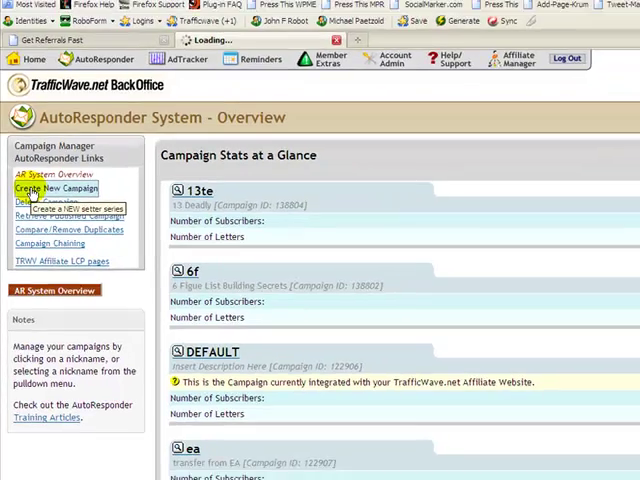
click(58, 190)
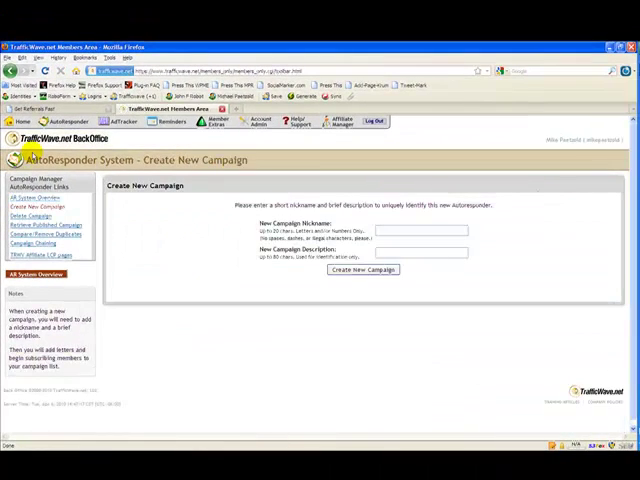
mouse_move(510, 281)
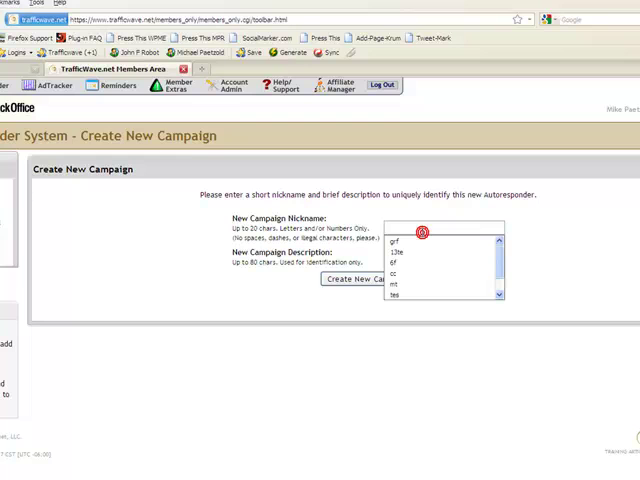
text(cc)
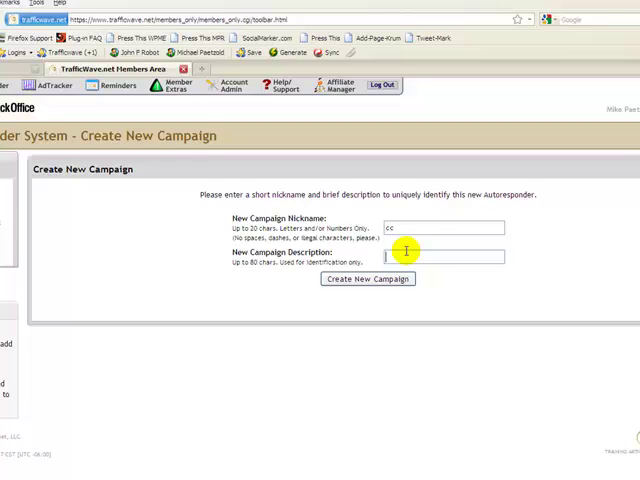
text(Commission)
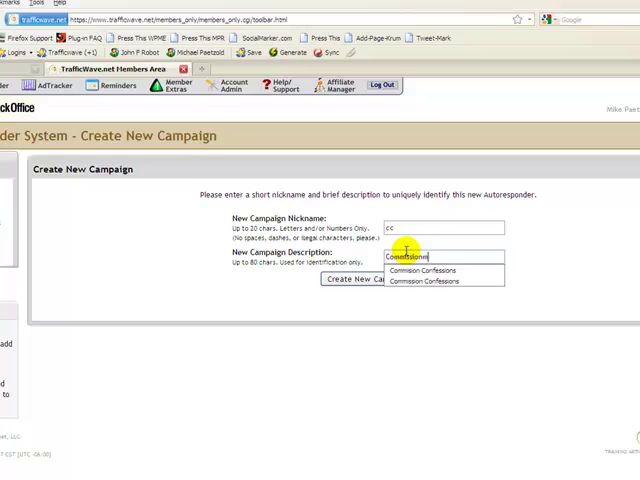
click(425, 271)
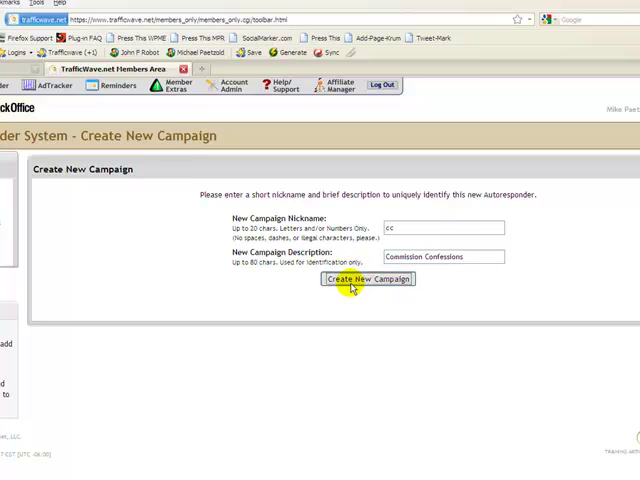
click(363, 278)
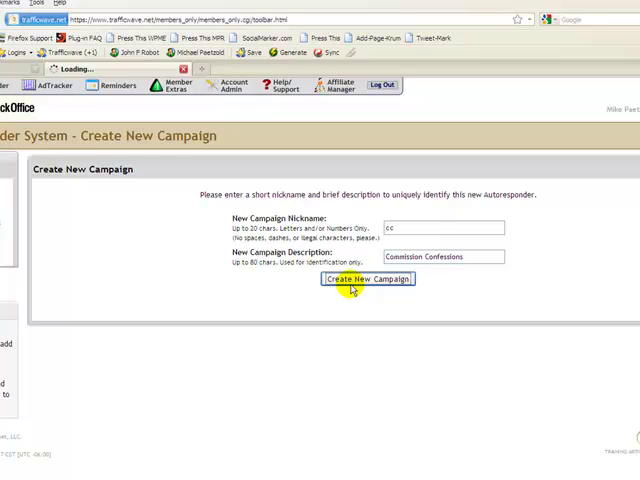
click(363, 279)
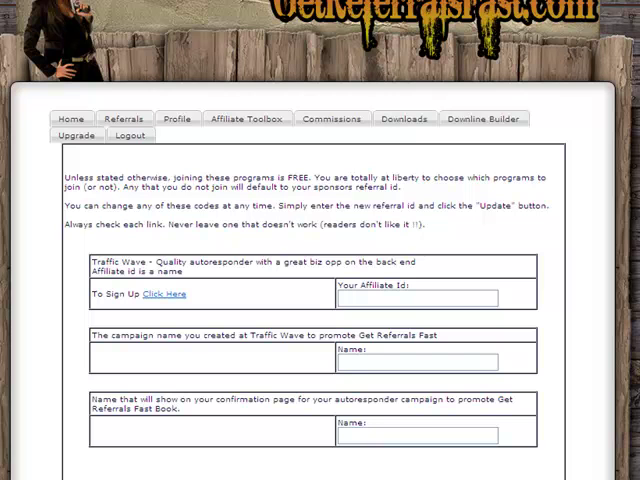
mouse_move(451, 247)
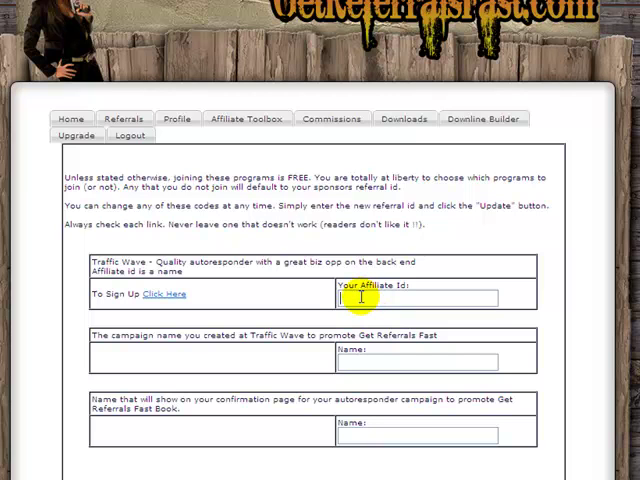
- Enter affiliate ID mikepaetzold, campaign cc and confirmation name Comission Confessions
text(mikepaetzold)
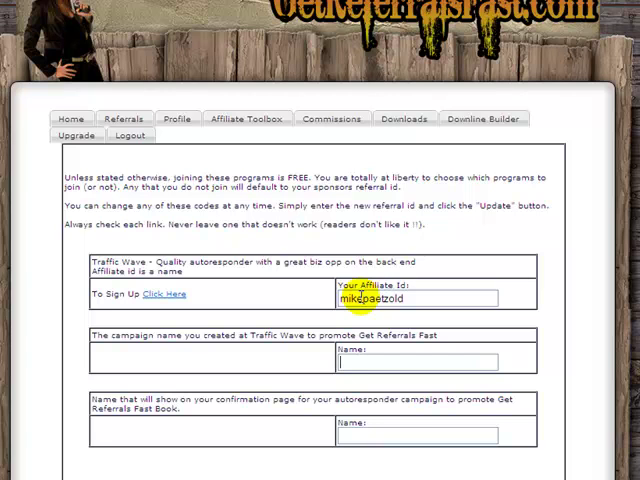
text(cc)
click(417, 435)
text(Comission Cont)
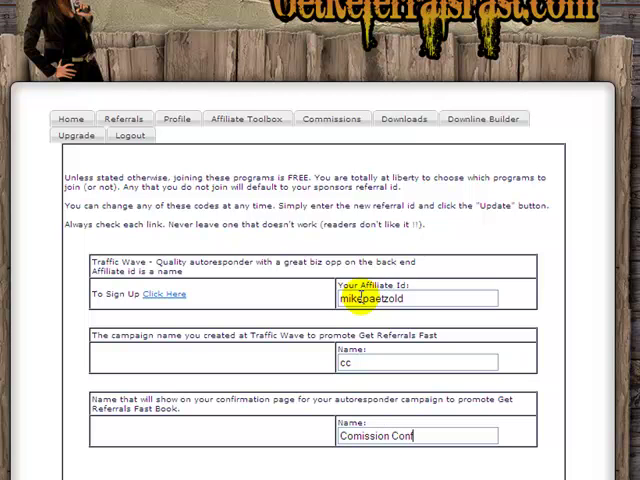
text(fessions)
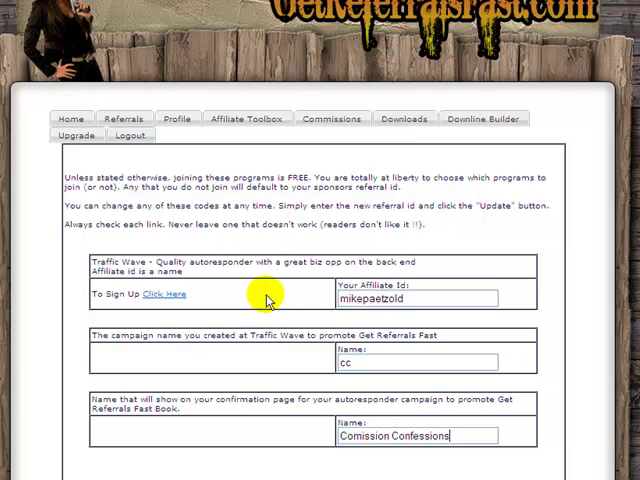
scroll(down, 3)
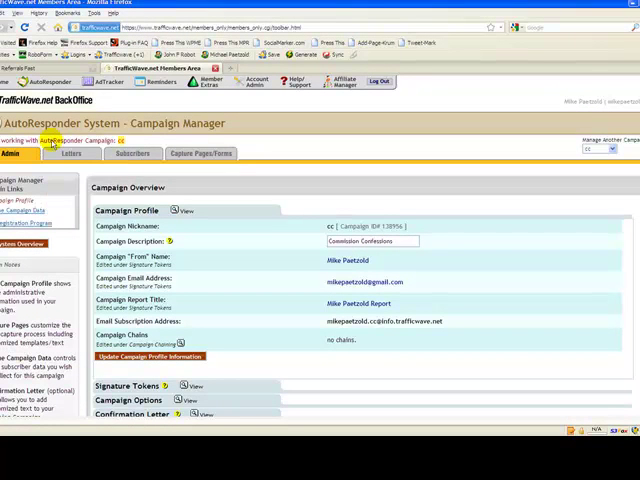
- Choose Letters > Retrieve Published Campaign for the cc campaign
click(70, 153)
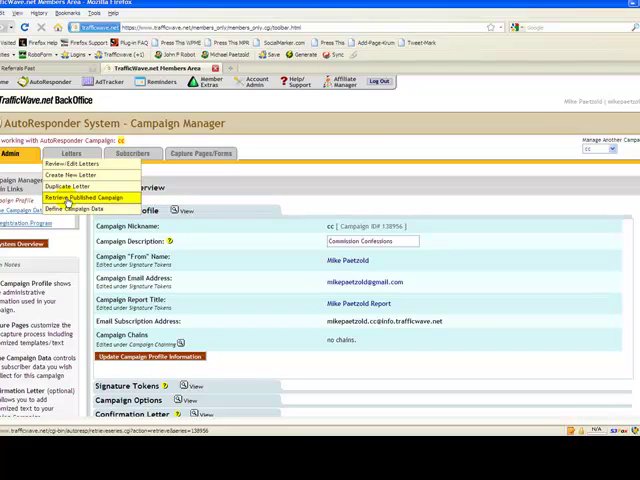
click(78, 197)
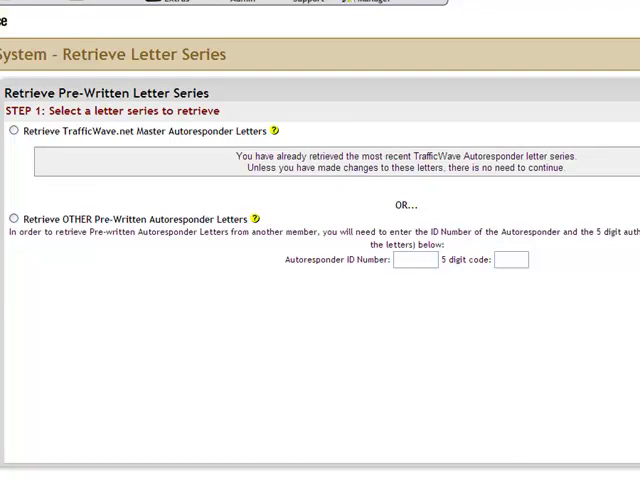
- Select 'Retrieve OTHER Pre-Written Autoresponder Letters' and focus the 5 digit code field
click(14, 219)
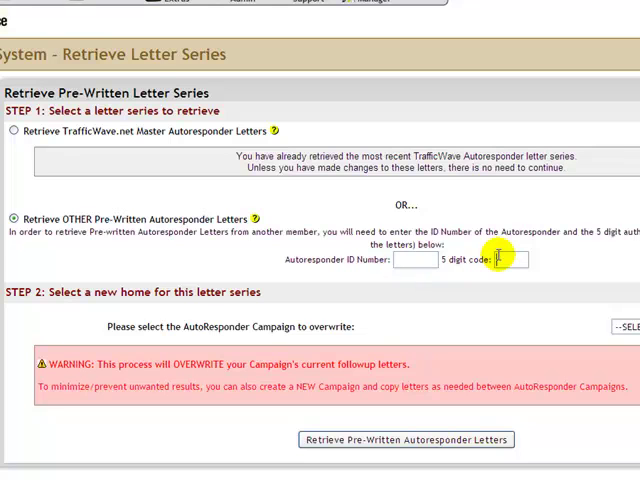
click(512, 260)
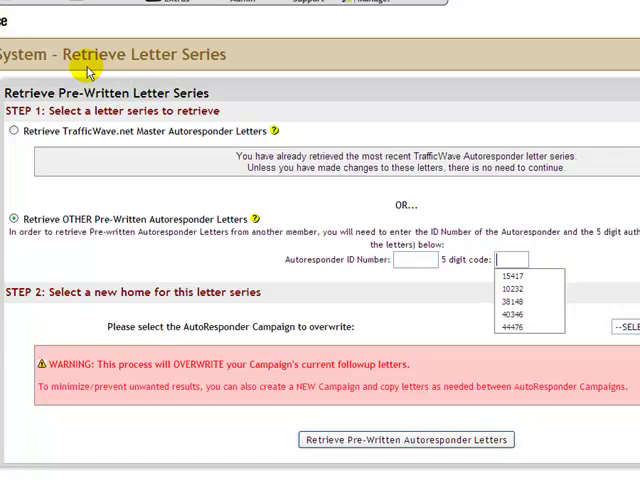
mouse_move(85, 68)
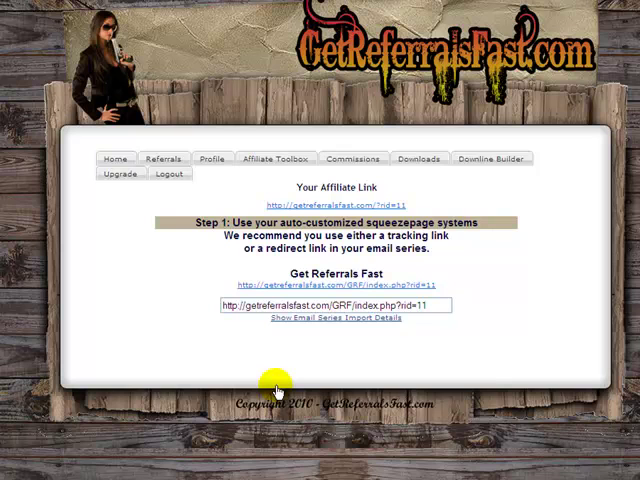
- Pick cc as the campaign to overwrite and retrieve letters from ID 138793, code 38148
click(333, 319)
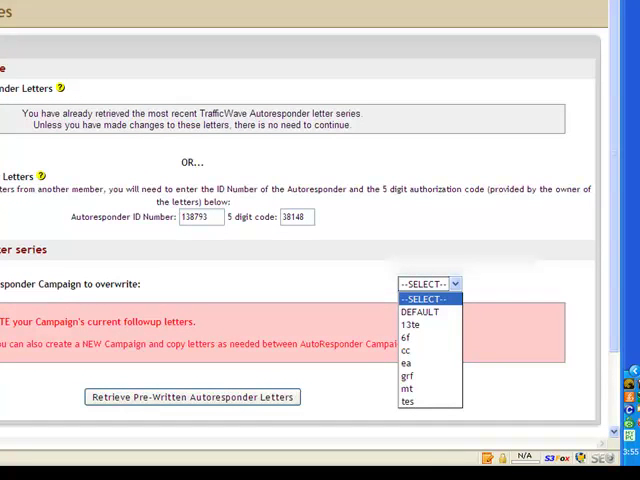
mouse_move(578, 222)
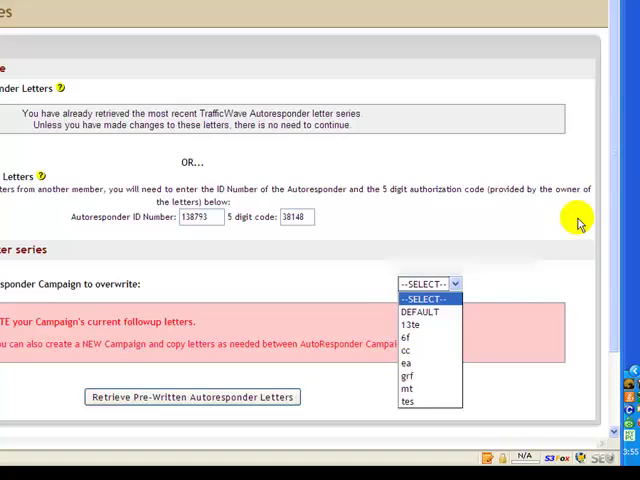
mouse_move(415, 357)
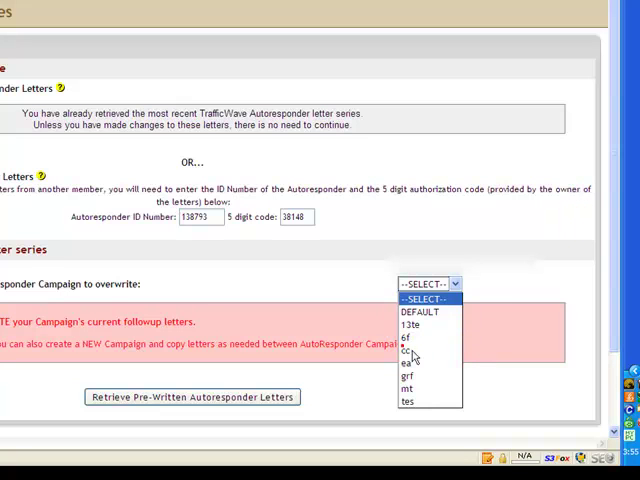
click(410, 351)
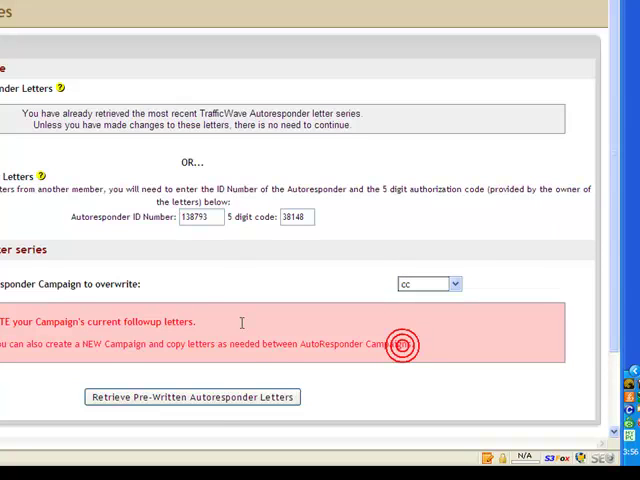
mouse_move(193, 446)
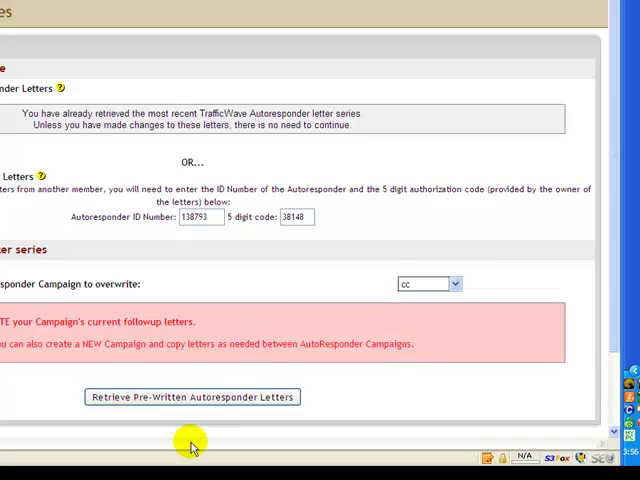
click(192, 397)
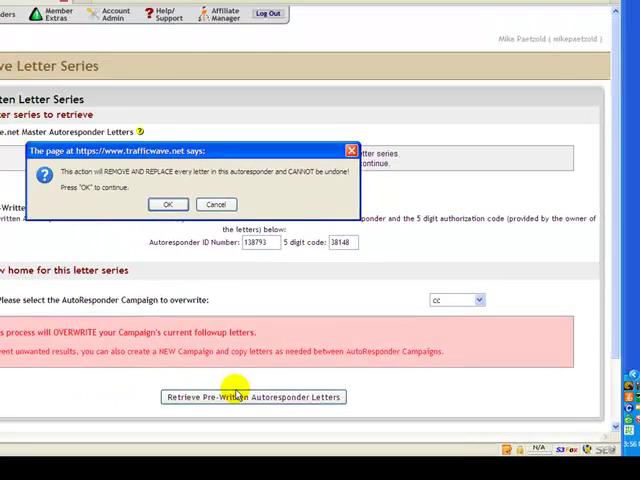
- Confirm overwriting cc's letters and open the campaign review page
click(167, 204)
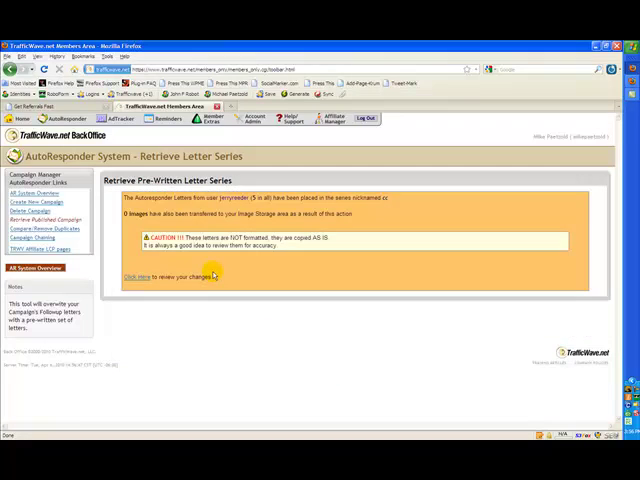
click(137, 276)
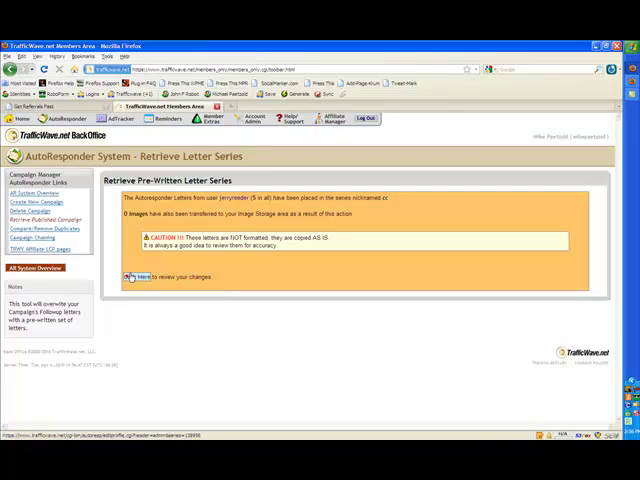
click(138, 277)
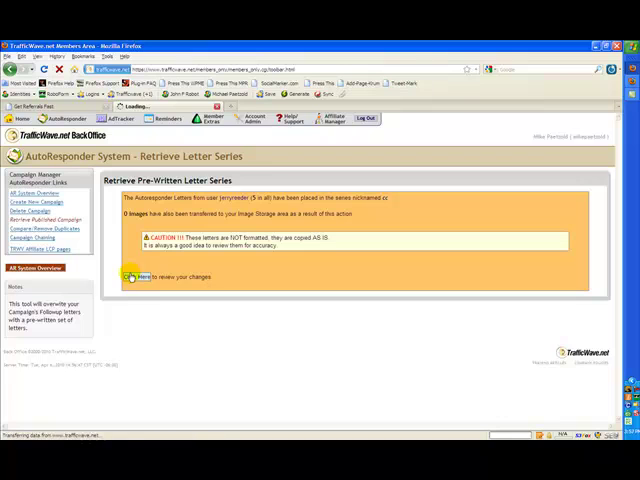
click(137, 277)
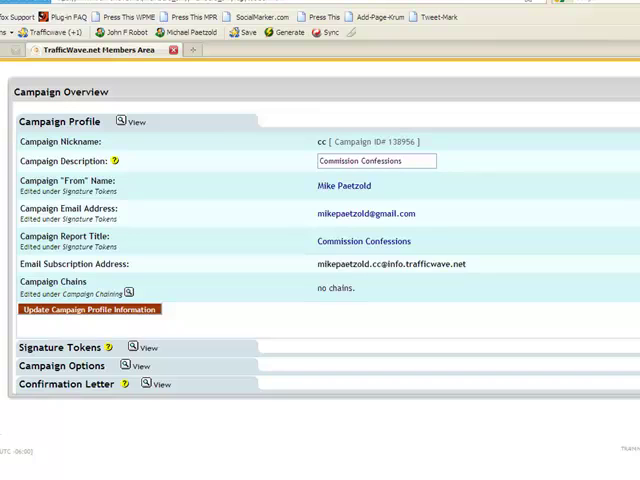
- Save campaign cc's signature token values and open the Letters menu
click(130, 346)
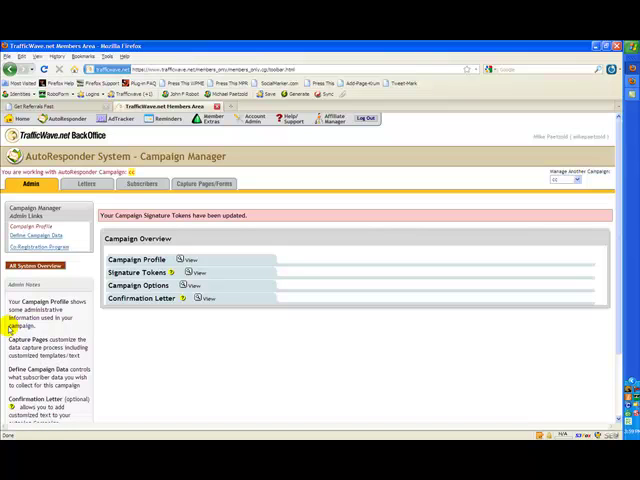
click(88, 184)
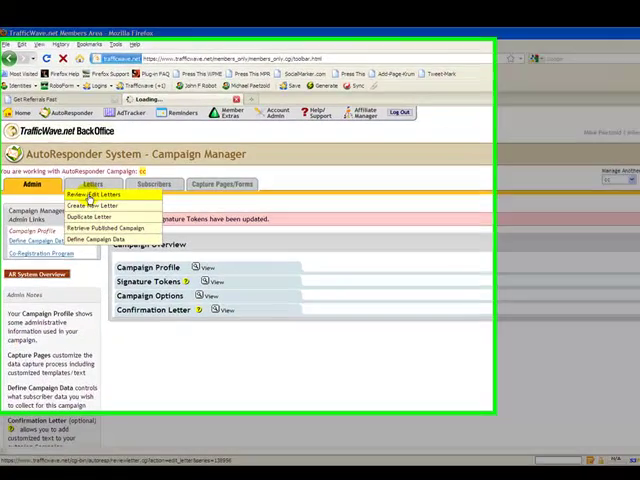
- Open the '**FIRSTNAME**, Here is Your Download' letter from Review/Edit Letters for proofreading
click(95, 193)
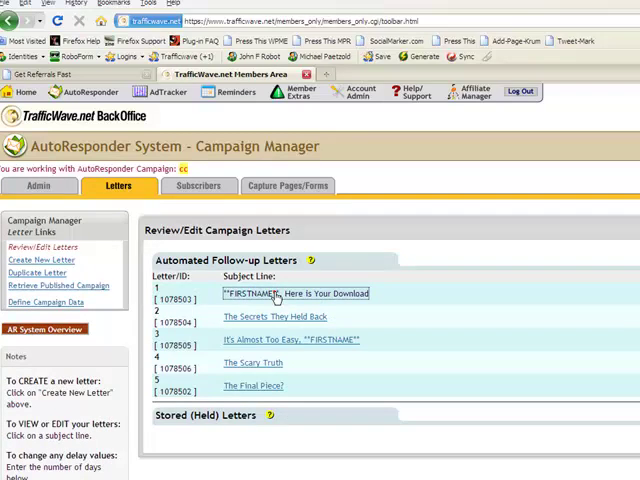
click(290, 293)
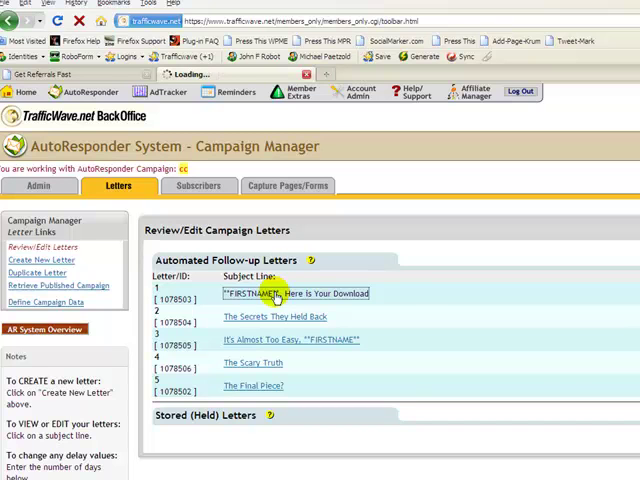
click(295, 293)
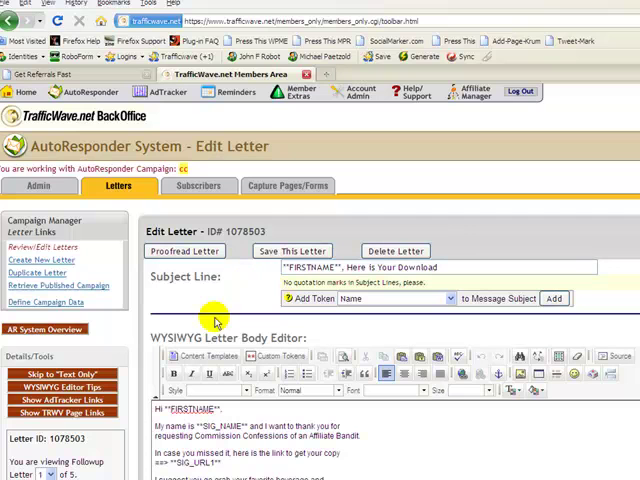
mouse_move(185, 388)
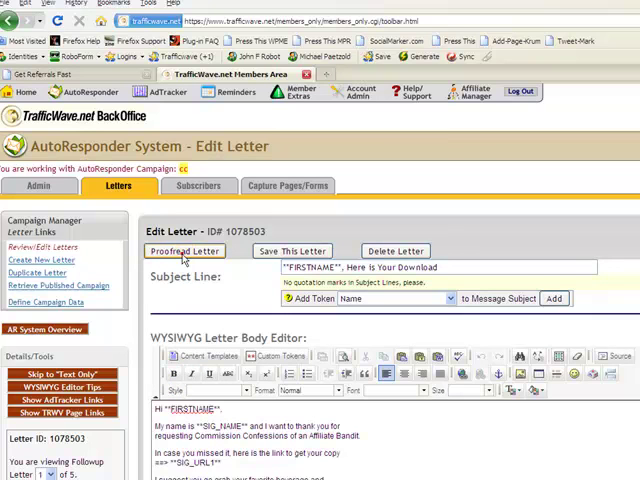
click(183, 251)
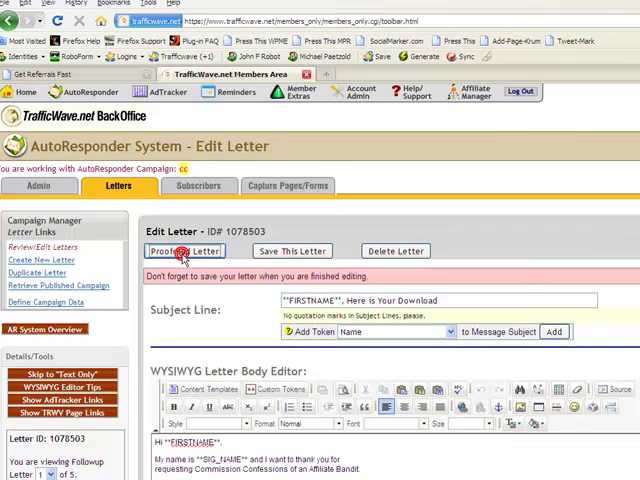
- Preview the first letter with sample token data, then go back to Get Referrals Fast
click(189, 251)
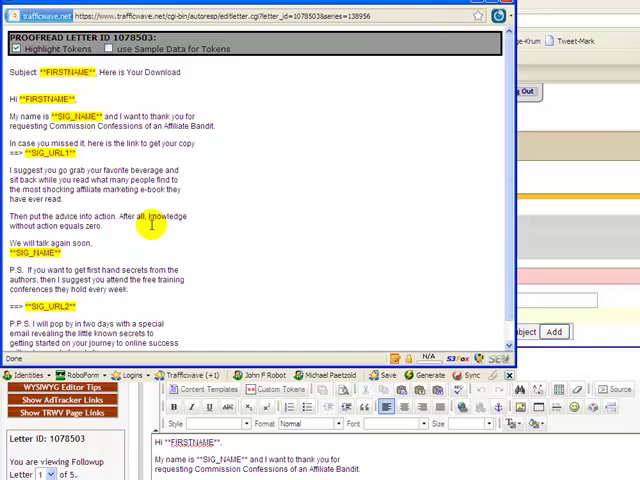
mouse_move(65, 118)
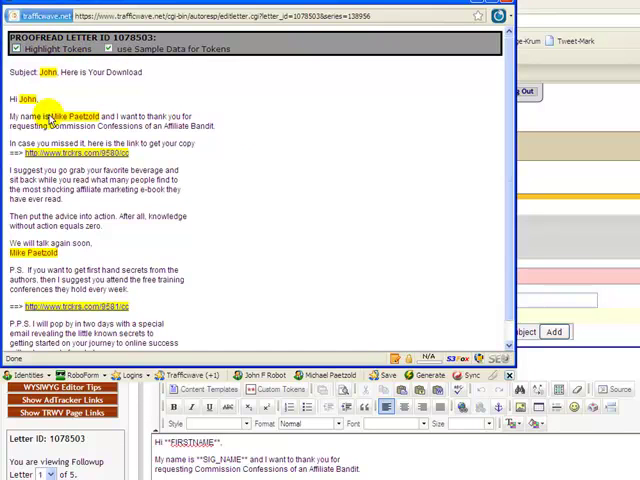
mouse_move(165, 105)
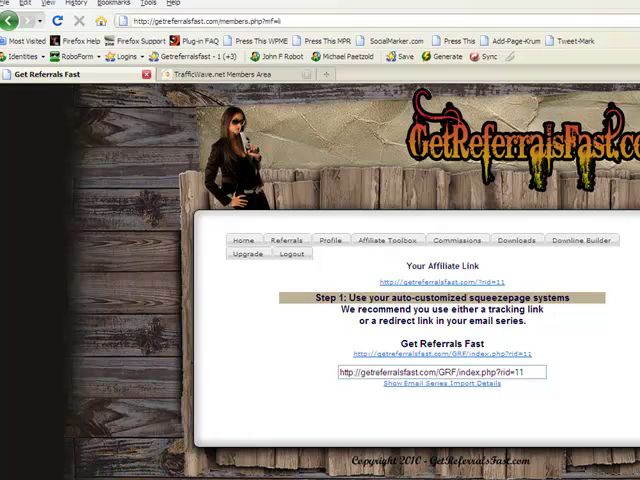
key(F11)
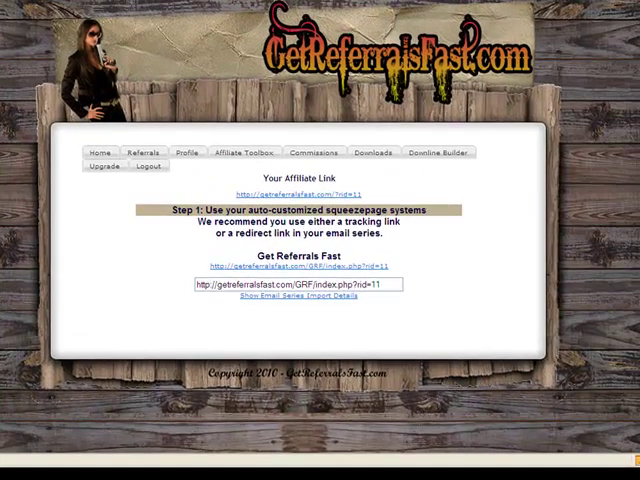